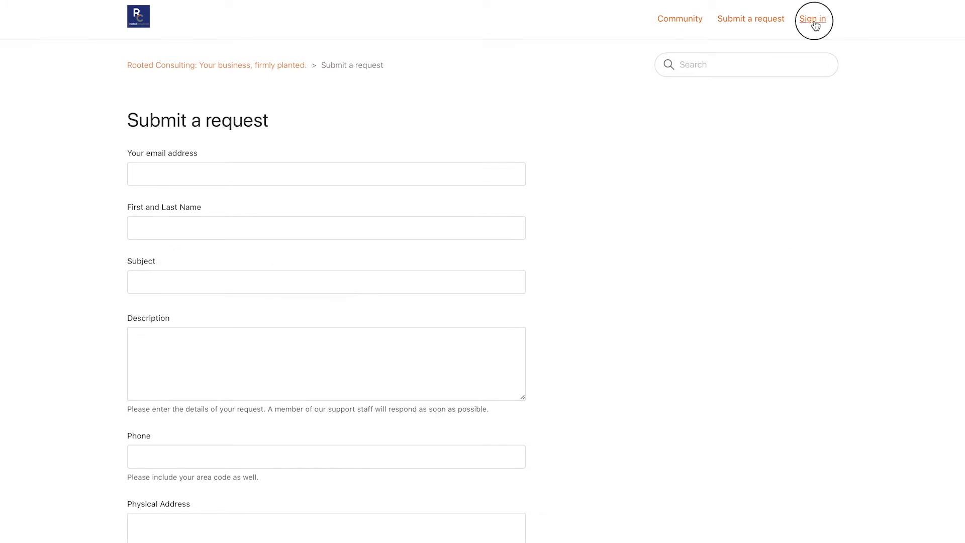
Step: Sign in with the saved email and password and bring up the account menu
{"action": "left_click", "coordinate": [812, 19]}
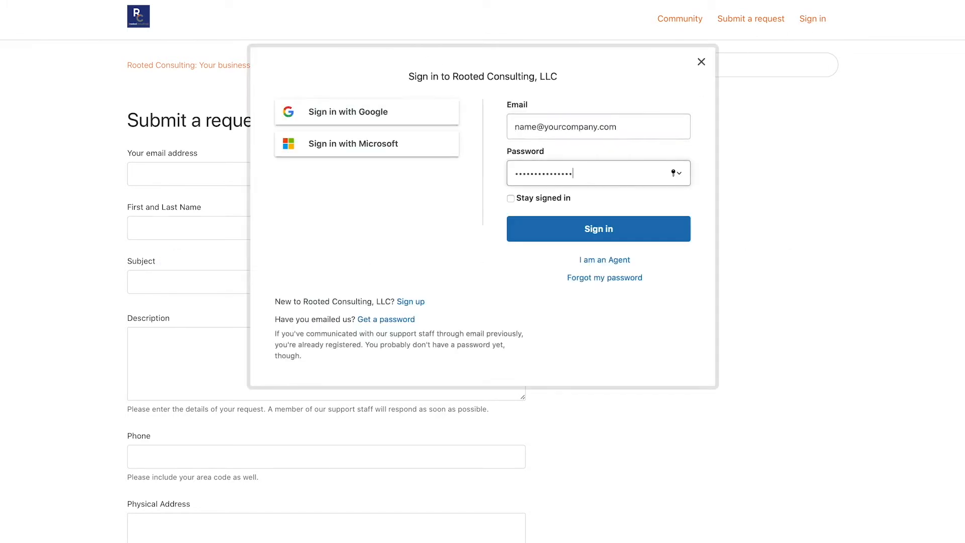
{"action": "left_click", "coordinate": [598, 228]}
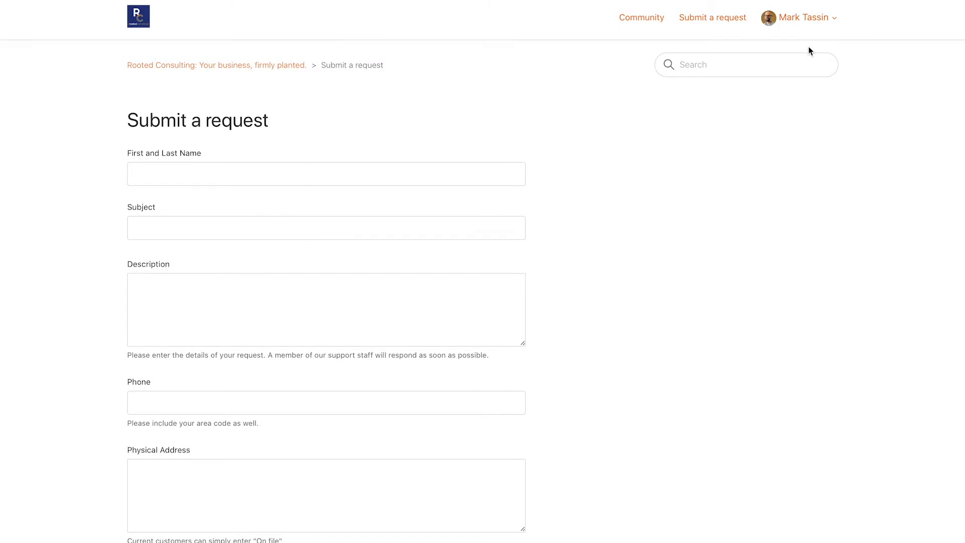
{"action": "left_click", "coordinate": [808, 17]}
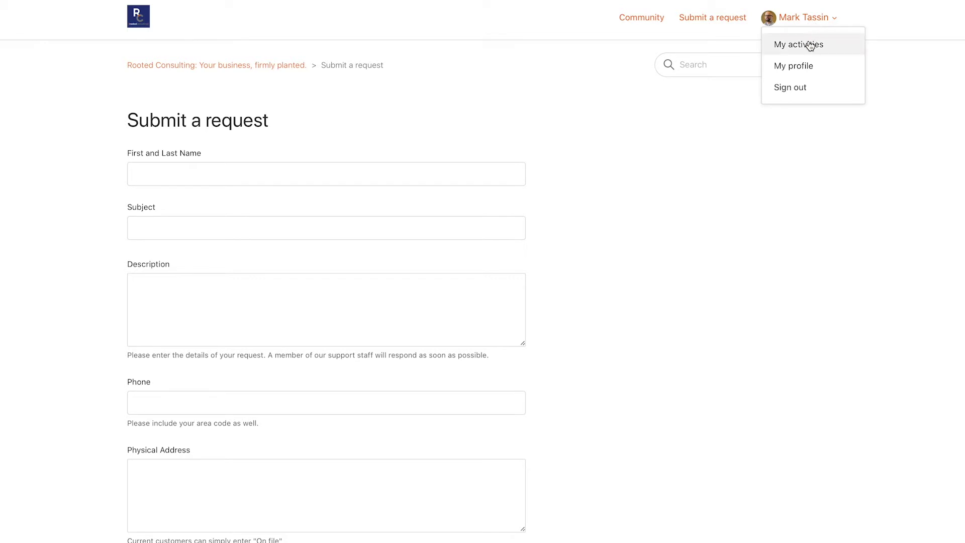
Step: Go to My activities to list the four past requests, including #31085
{"action": "left_click", "coordinate": [797, 45]}
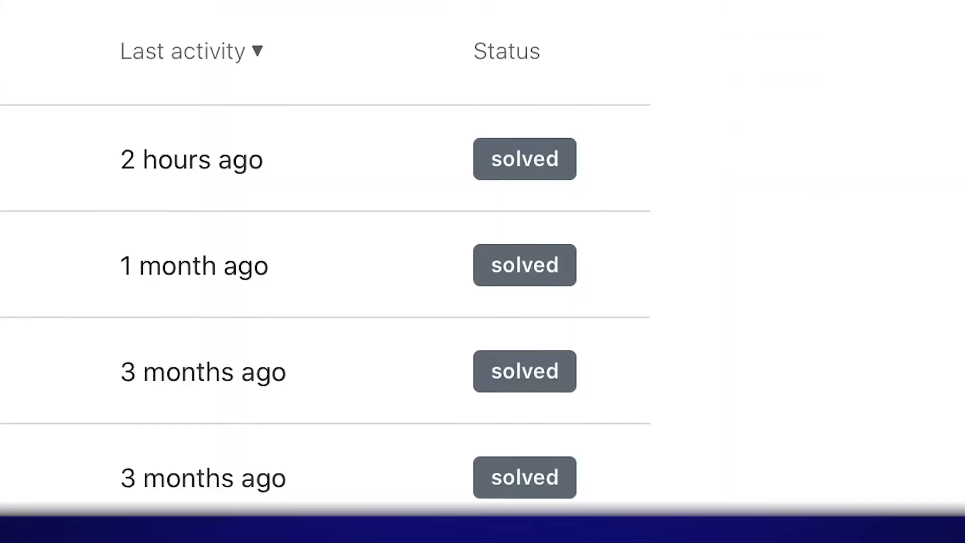
{"action": "scroll", "scroll_direction": "down", "scroll_amount": 3}
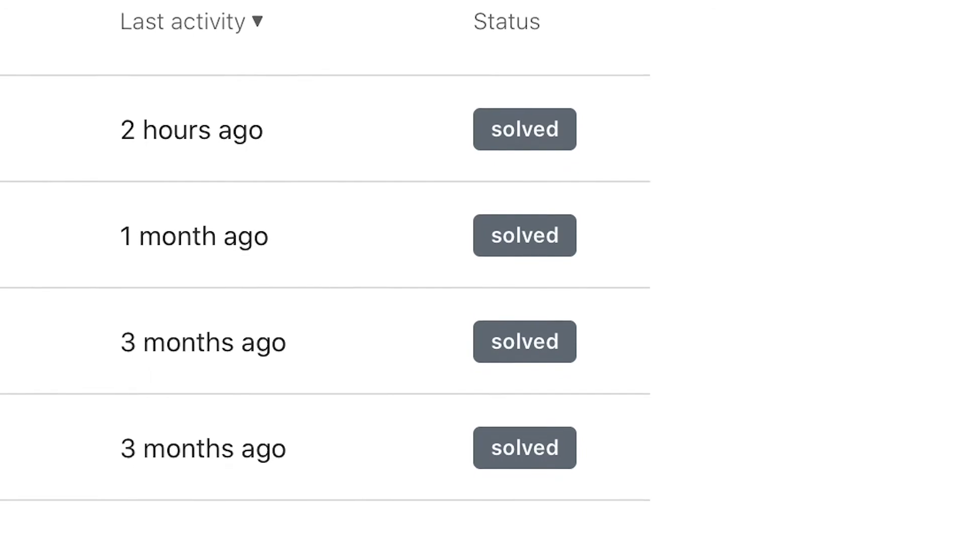
{"action": "scroll", "scroll_direction": "down", "scroll_amount": 3}
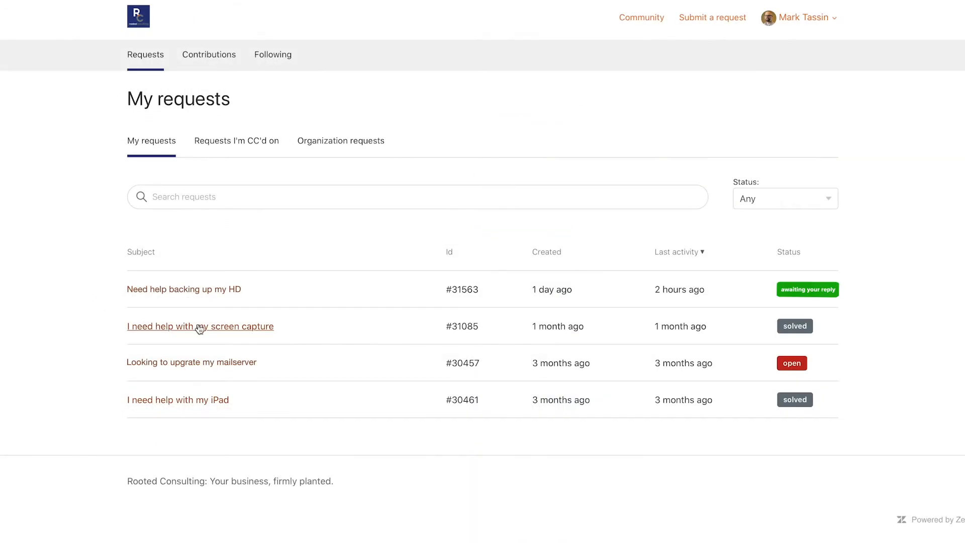
Step: View solved request #31085 'I need help with my screen capture' down to the end of its conversation
{"action": "left_click", "coordinate": [200, 326]}
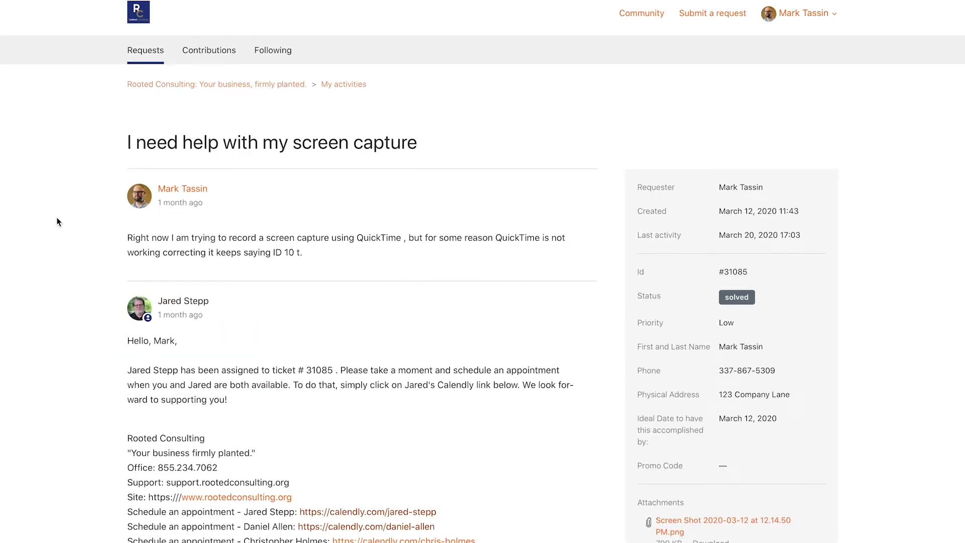
{"action": "scroll", "scroll_direction": "down", "scroll_amount": 3}
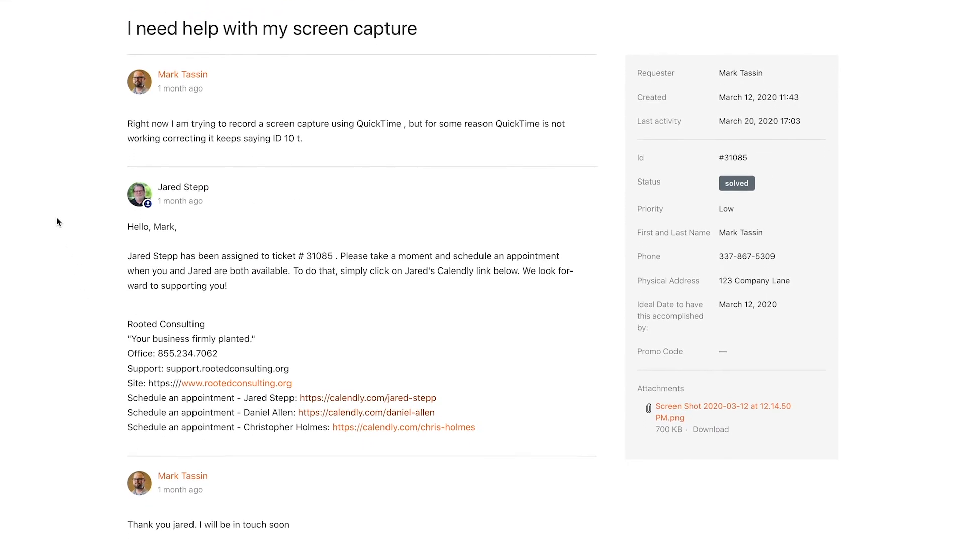
{"action": "scroll", "scroll_direction": "down", "scroll_amount": 3}
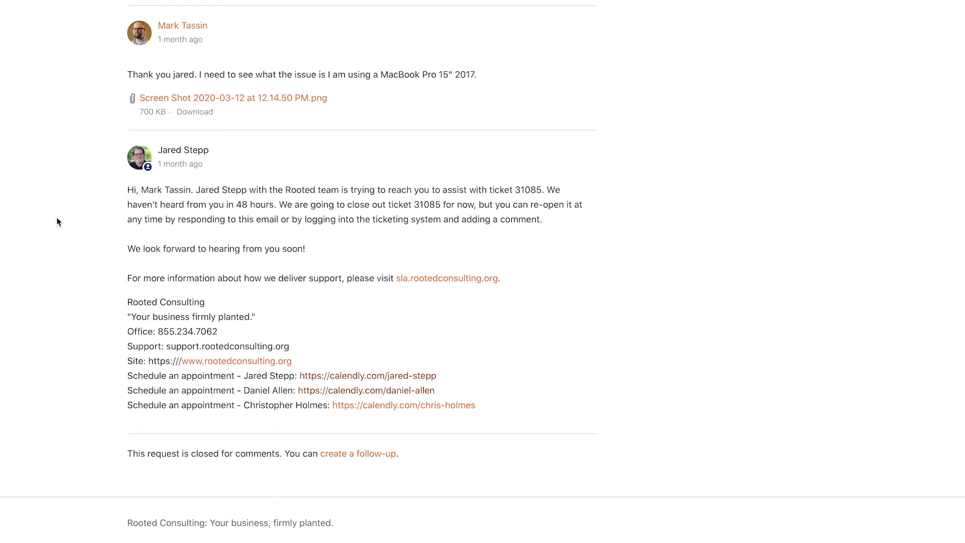
{"action": "mouse_move", "coordinate": [412, 493]}
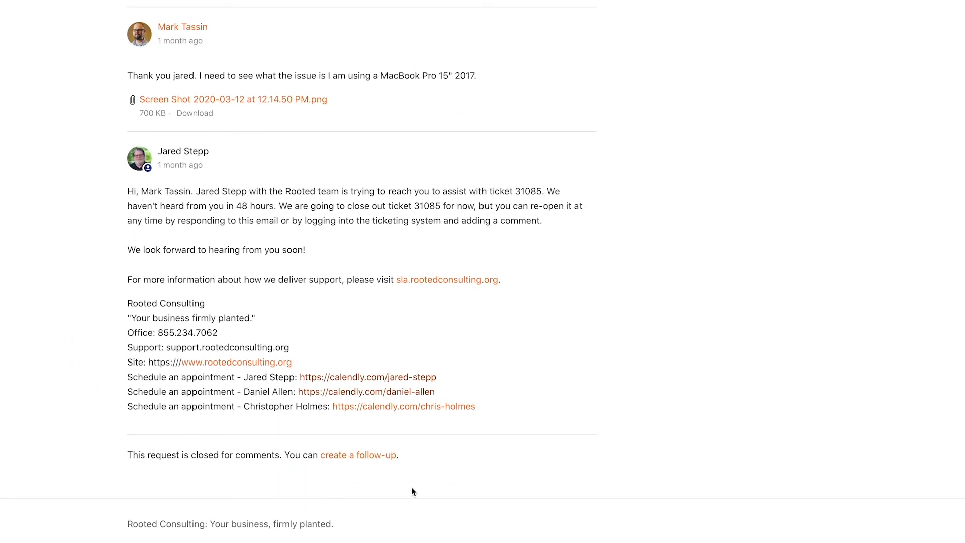
{"action": "mouse_move", "coordinate": [355, 458]}
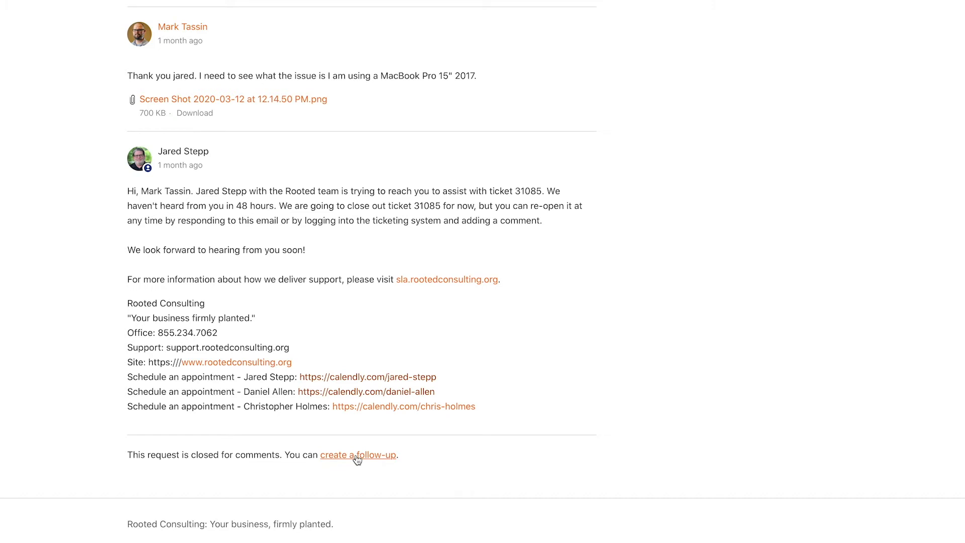
Step: Create a follow-up to #31085 with name 'My name', Normal priority and ideal date May 8, 2020
{"action": "left_click", "coordinate": [357, 455]}
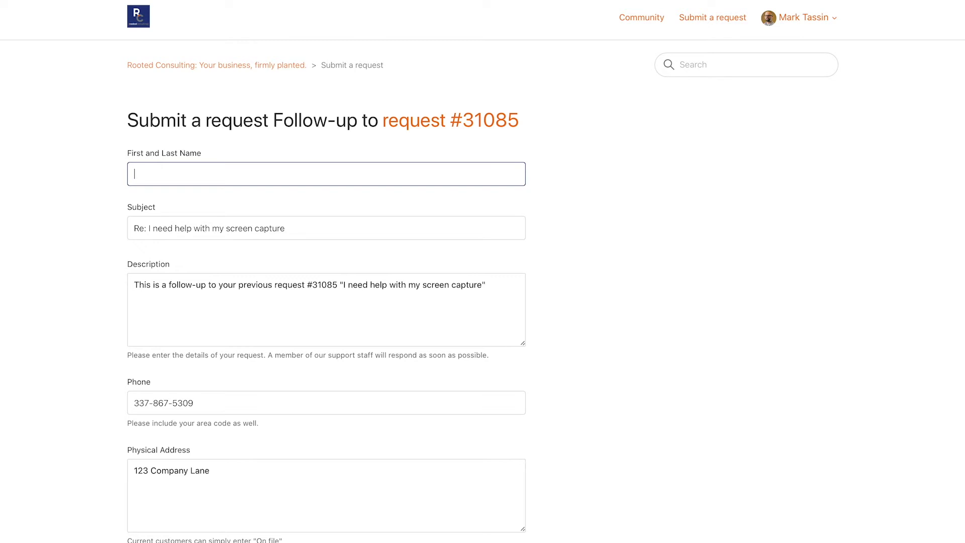
{"action": "type", "text": "My"}
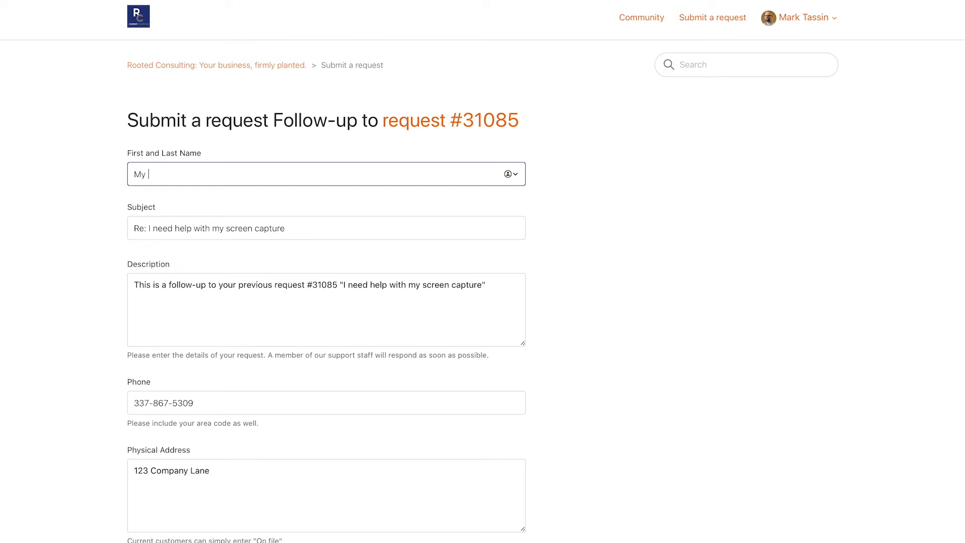
{"action": "type", "text": "name"}
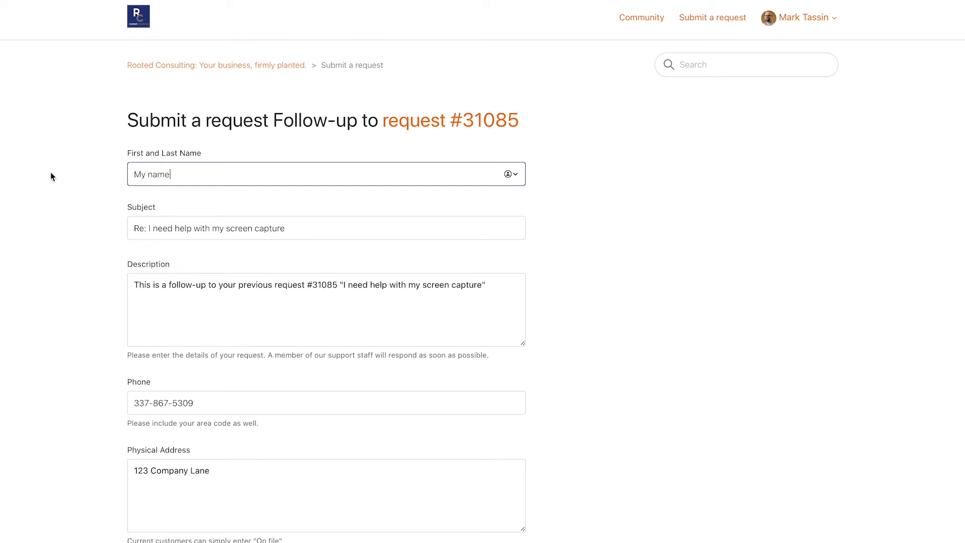
{"action": "scroll", "scroll_direction": "down", "scroll_amount": 3}
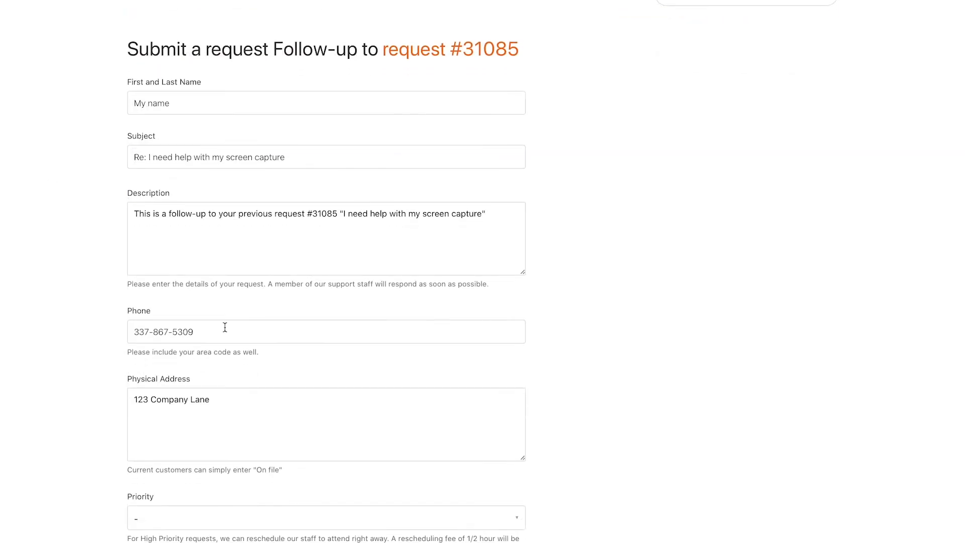
{"action": "scroll", "scroll_direction": "down", "scroll_amount": 3}
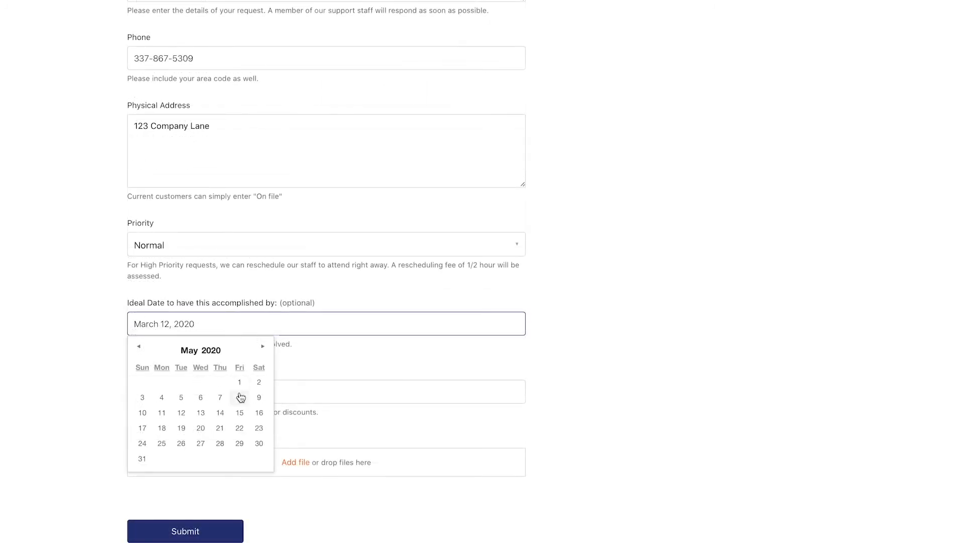
{"action": "left_click", "coordinate": [240, 397]}
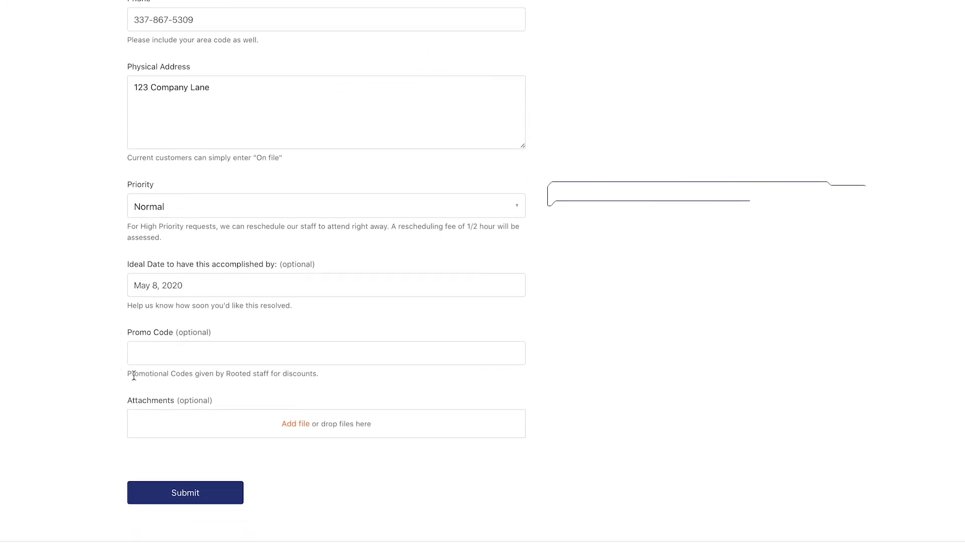
{"action": "mouse_move", "coordinate": [295, 429]}
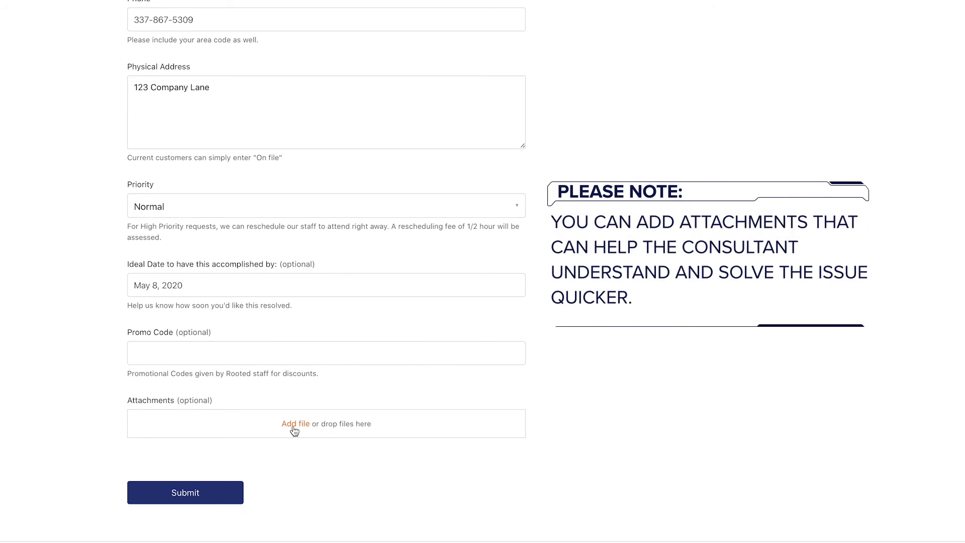